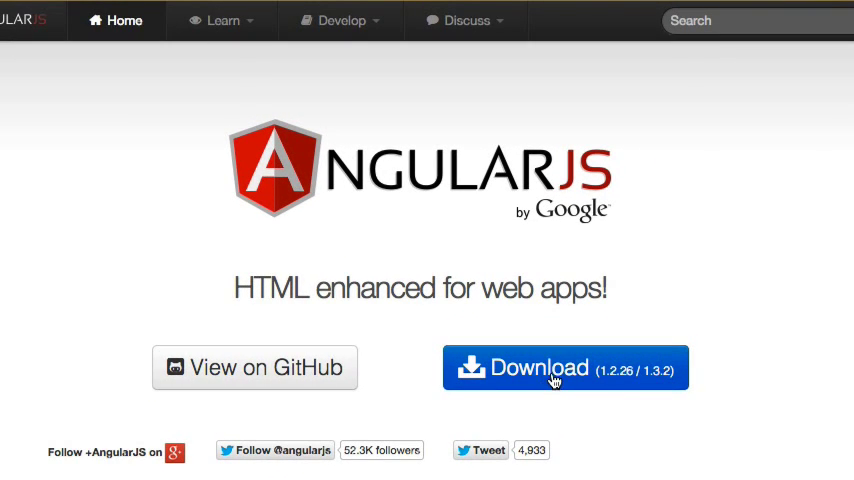
# Download the AngularJS 1.3.2 zip build from the latest 1.3.x branch.
pyautogui.click(565, 368)
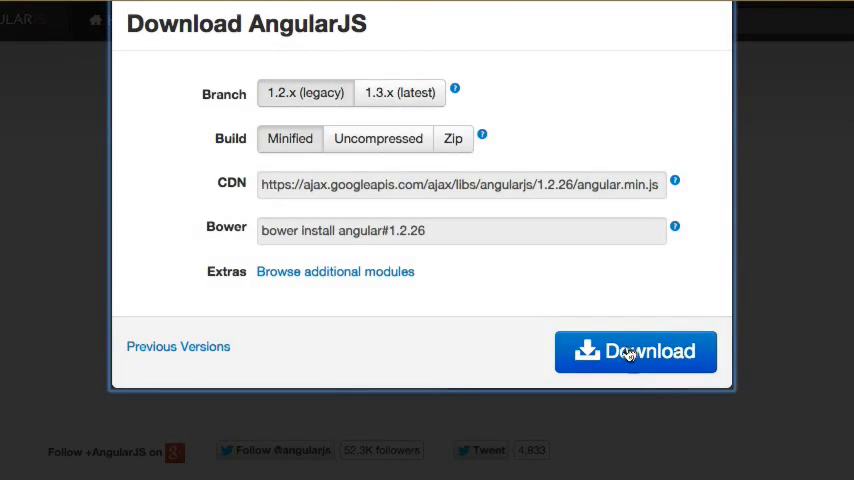
pyautogui.click(400, 92)
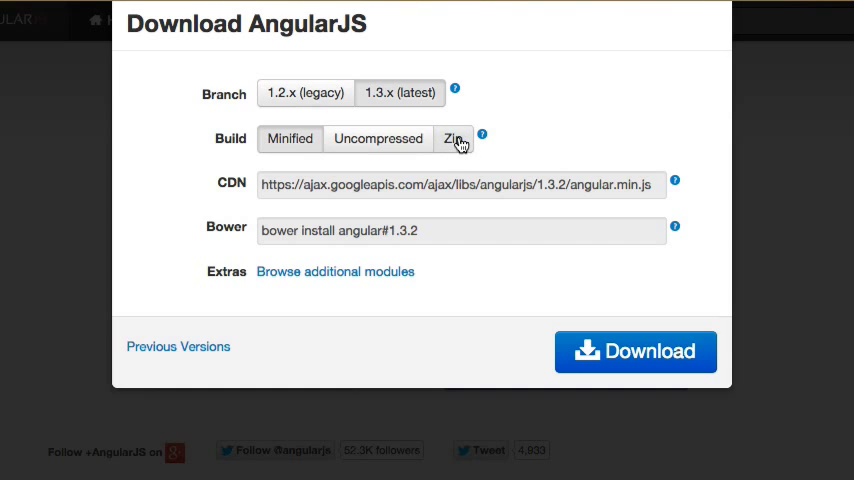
pyautogui.click(453, 138)
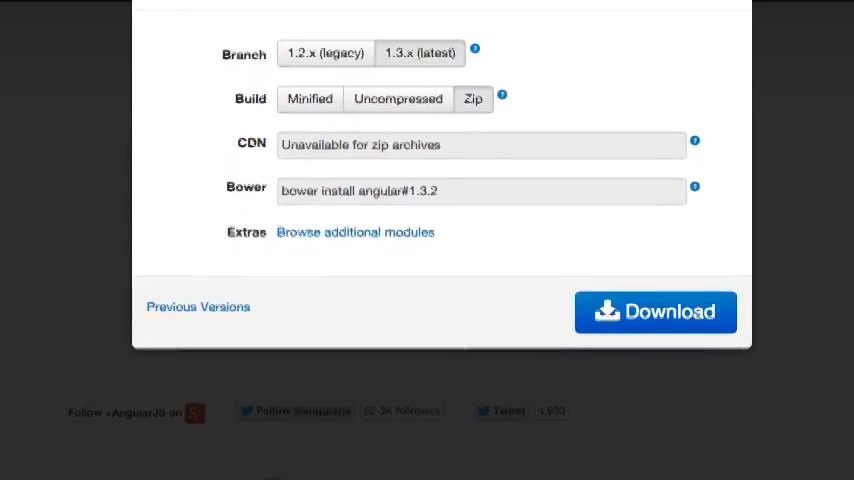
pyautogui.click(655, 312)
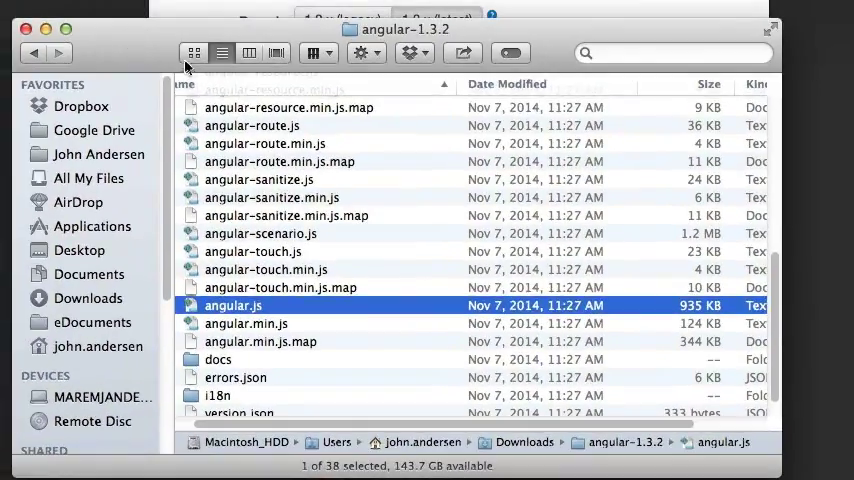
# Scroll the angular-1.3.2 folder in Finder to locate angular.min.js (124 KB).
pyautogui.scroll(3)
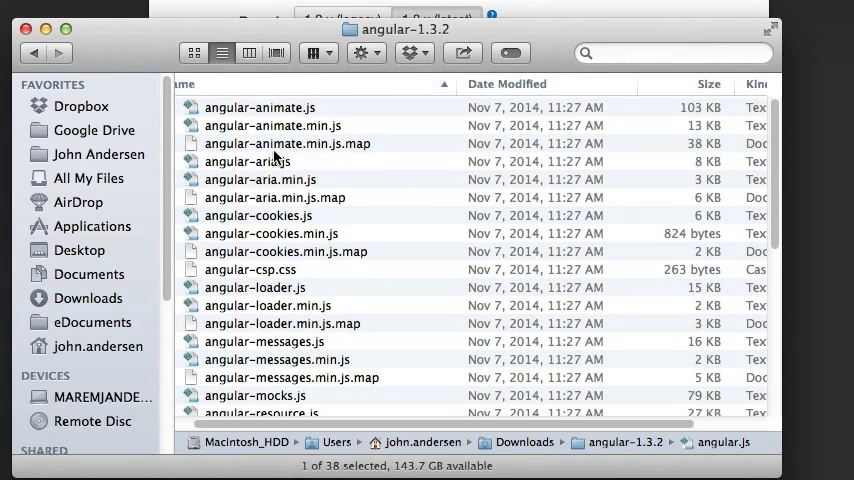
pyautogui.scroll(-3)
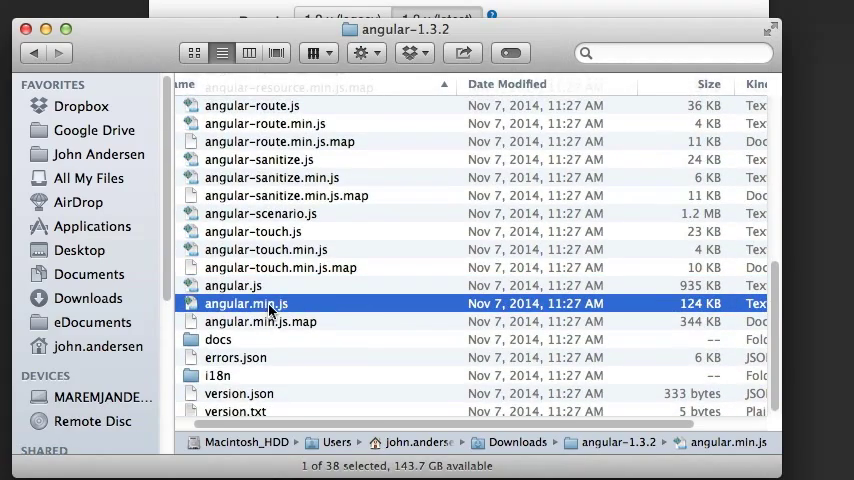
pyautogui.moveTo(308, 305)
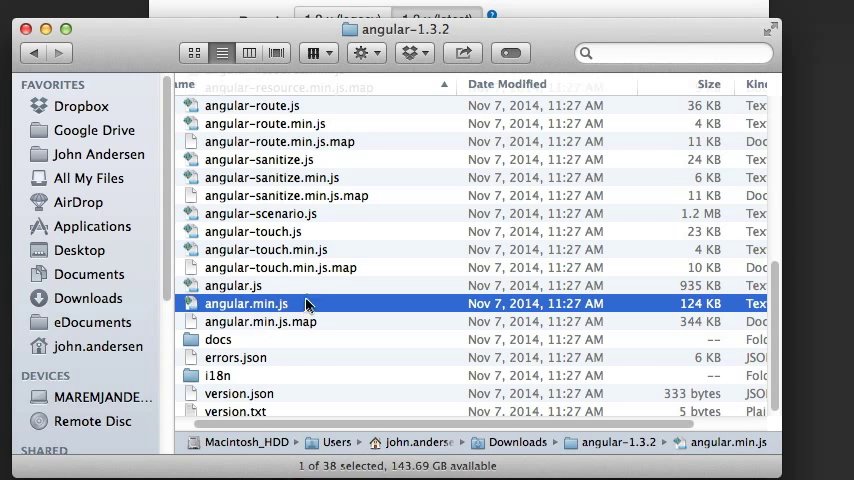
pyautogui.moveTo(304, 322)
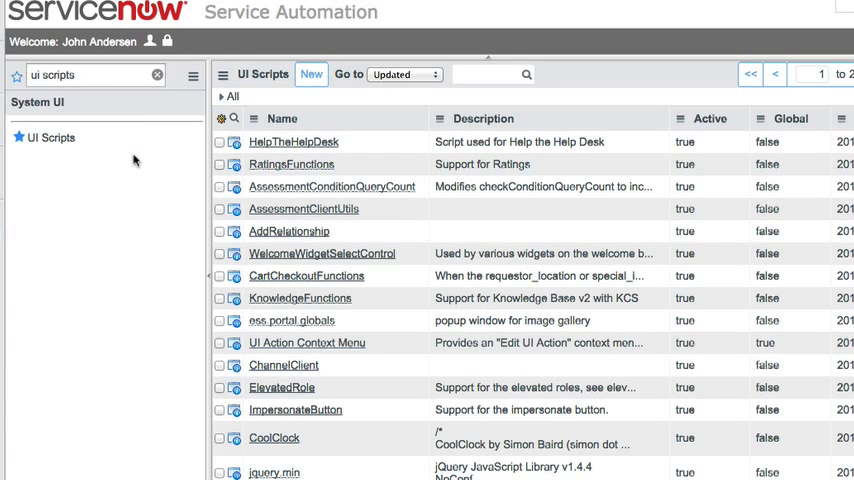
pyautogui.moveTo(78, 149)
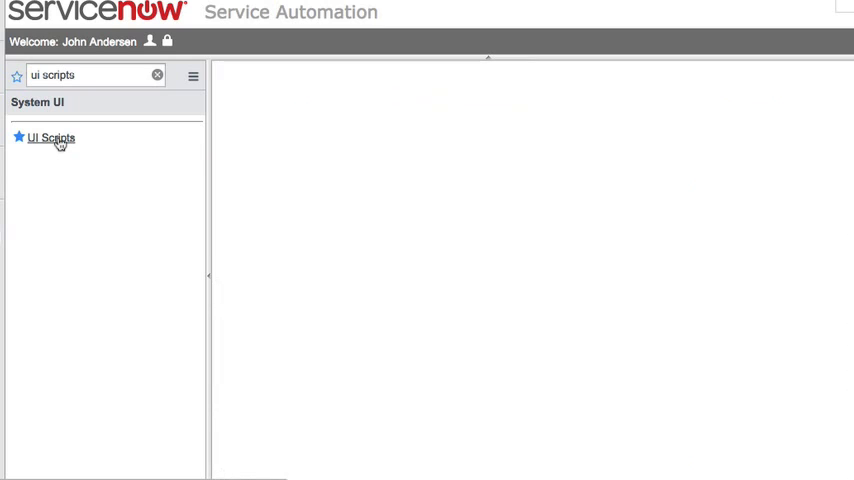
# Open System UI > UI Scripts from the ServiceNow navigator.
pyautogui.click(51, 137)
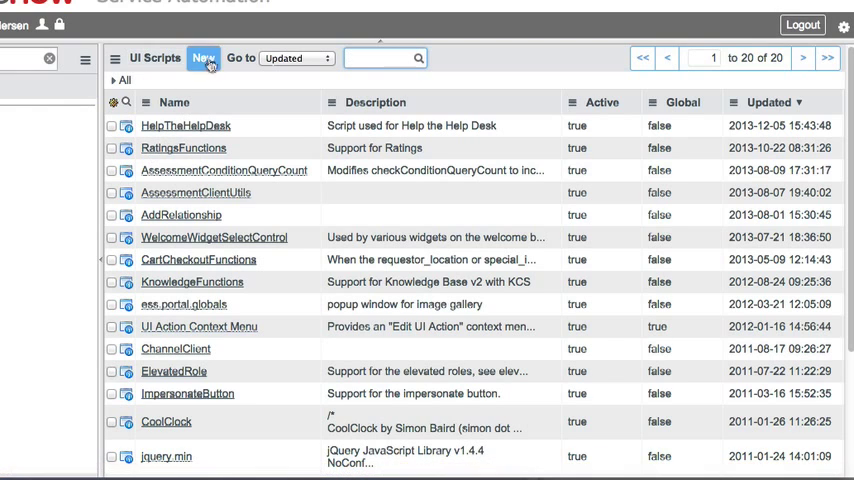
# Create a new UI Script and enter its name, angularjs.min.1.3.2.
pyautogui.click(203, 57)
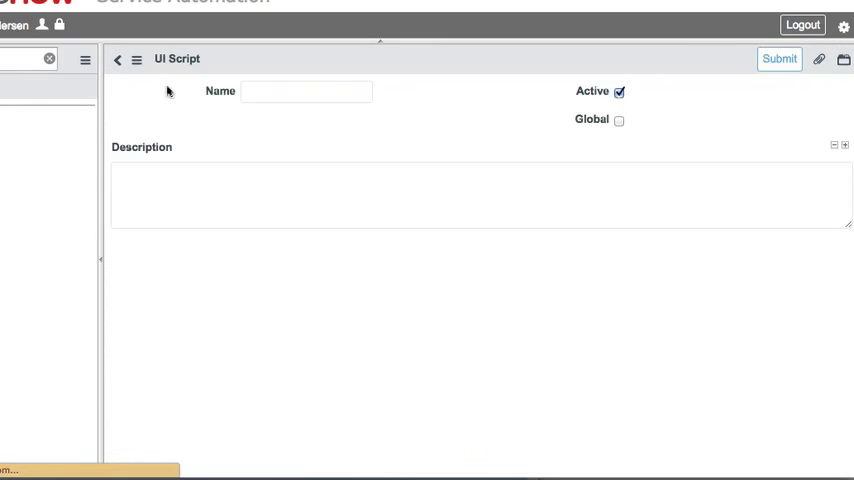
pyautogui.write('a')
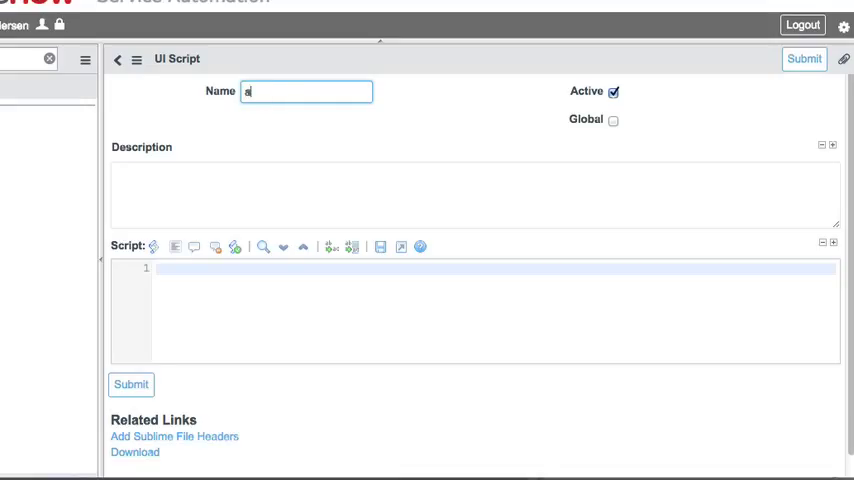
pyautogui.write('ngularjs.min.1.3.2')
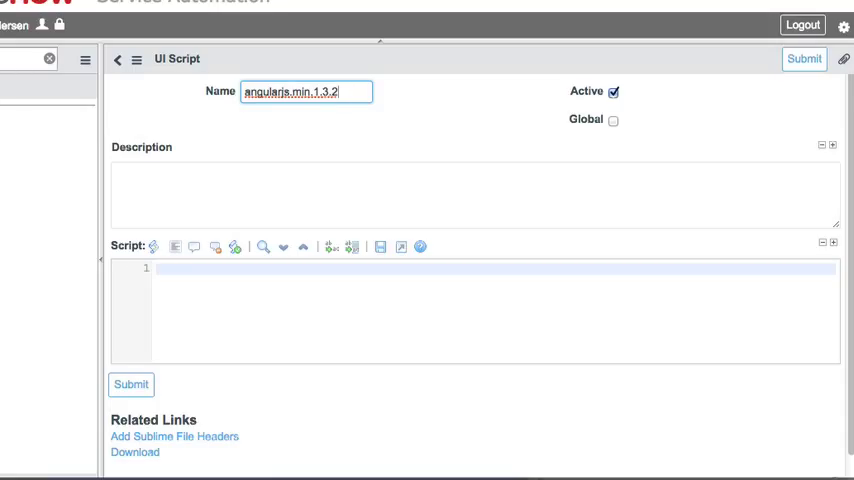
pyautogui.moveTo(233, 163)
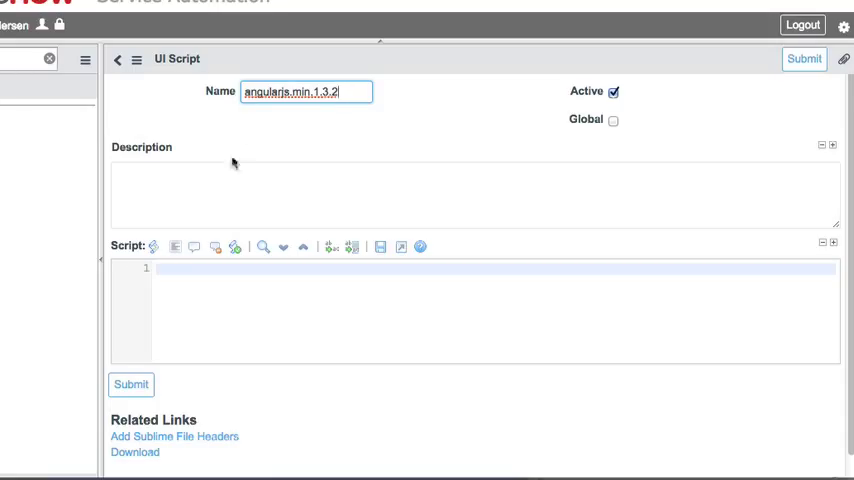
# Describe it as 'My Angular Library' and paste the minified AngularJS code as the script.
pyautogui.click(231, 194)
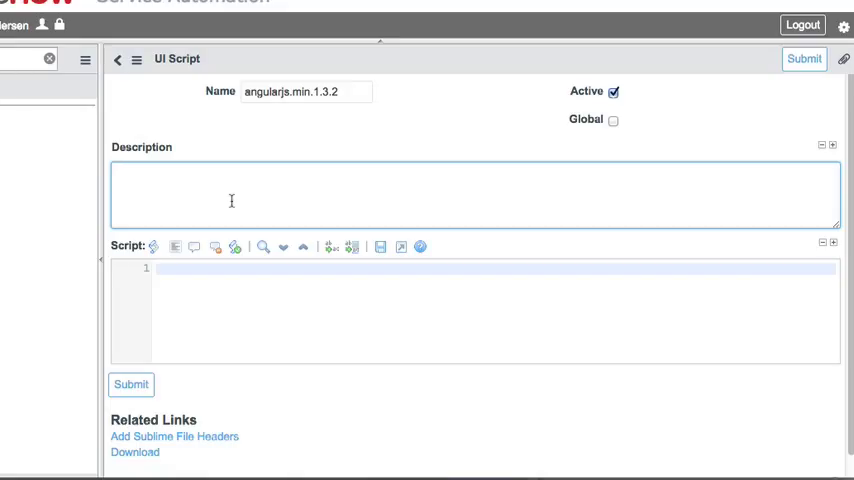
pyautogui.write('M')
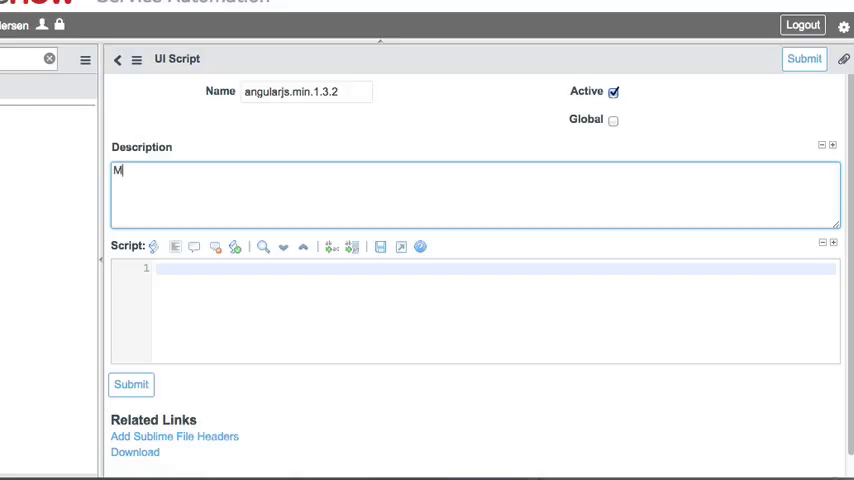
pyautogui.write('y Angular Library')
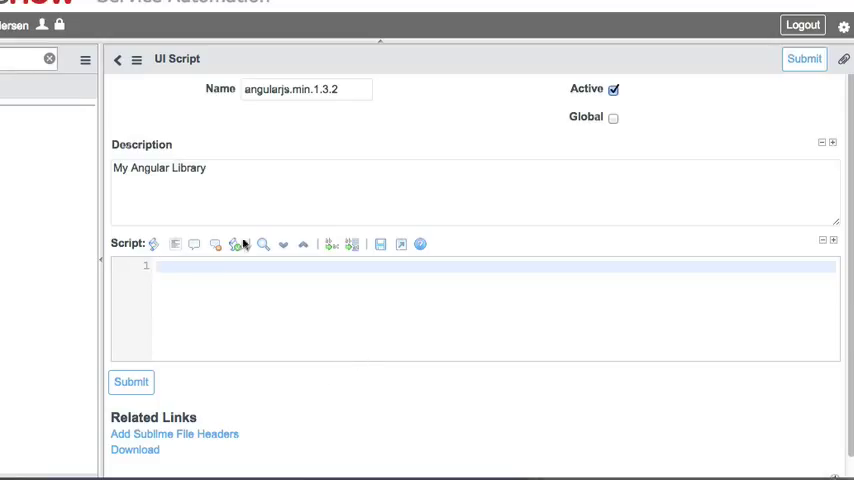
pyautogui.write('//# sourceMappingURL=angular.min.js.map')
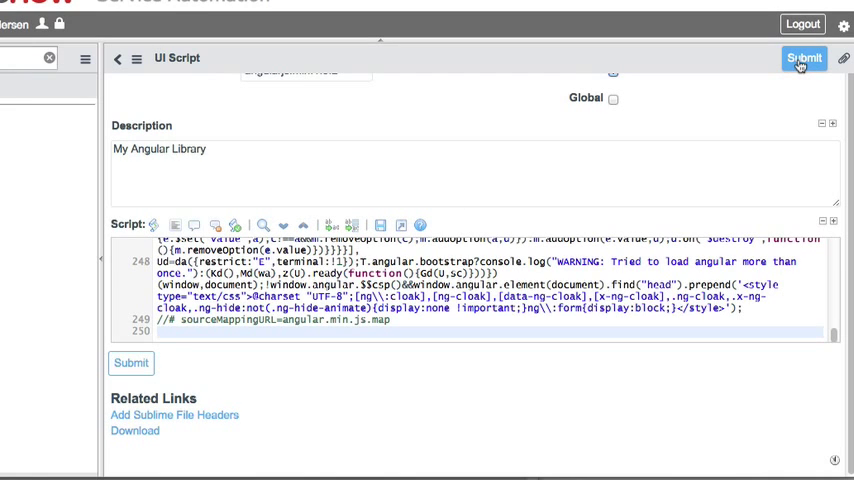
# Submit the angularjs.min.1.3.2 record, dismissing the JavaScript parse error, and resubmit.
pyautogui.click(804, 57)
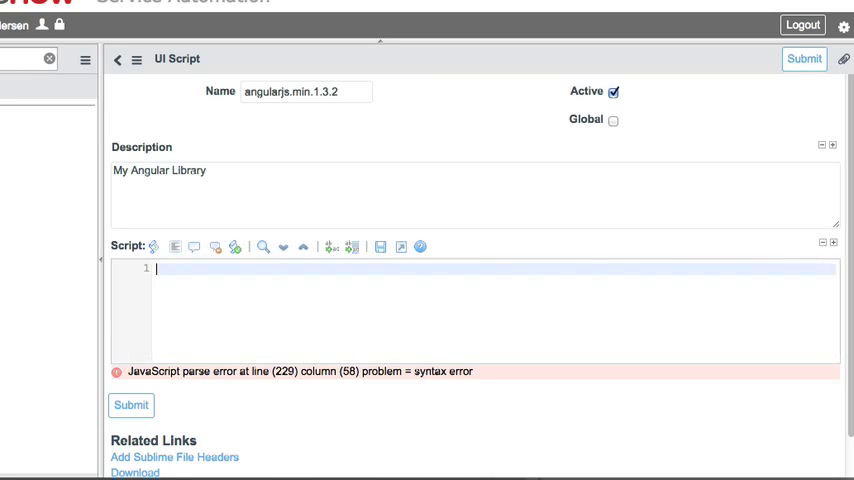
pyautogui.click(804, 58)
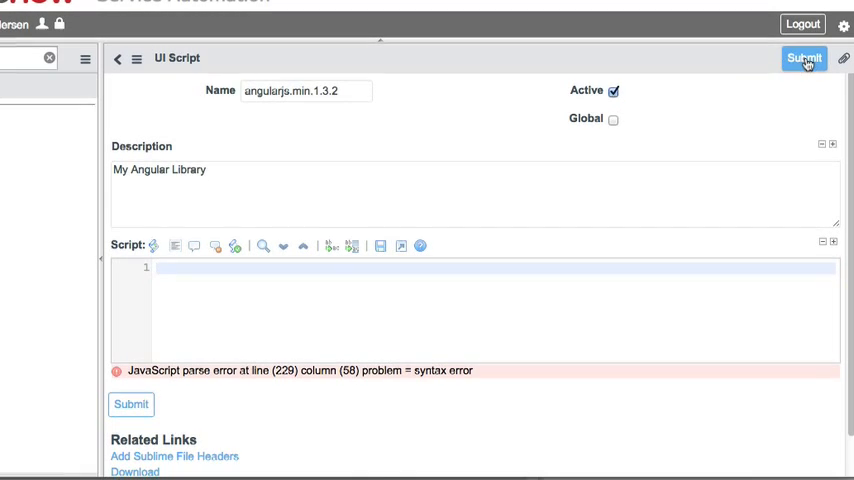
pyautogui.click(117, 58)
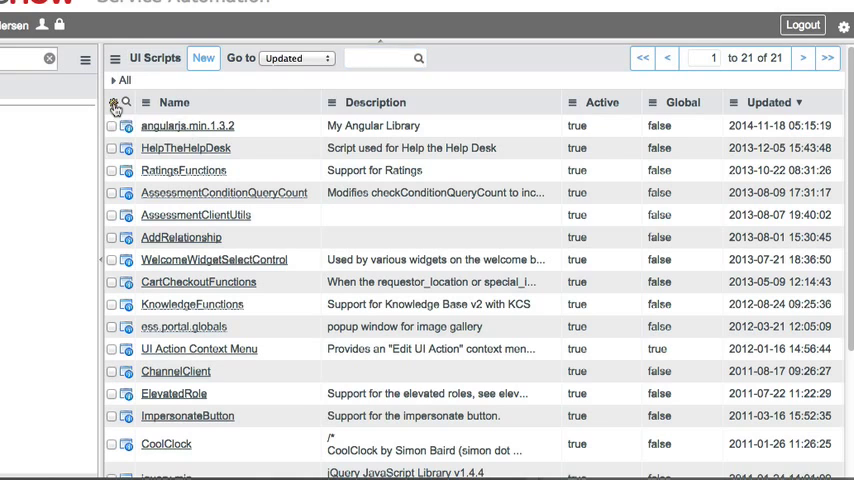
# Add a Script column and paste the AngularJS v1.3.2 code into angularjs.min.1.3.2's cell.
pyautogui.click(108, 102)
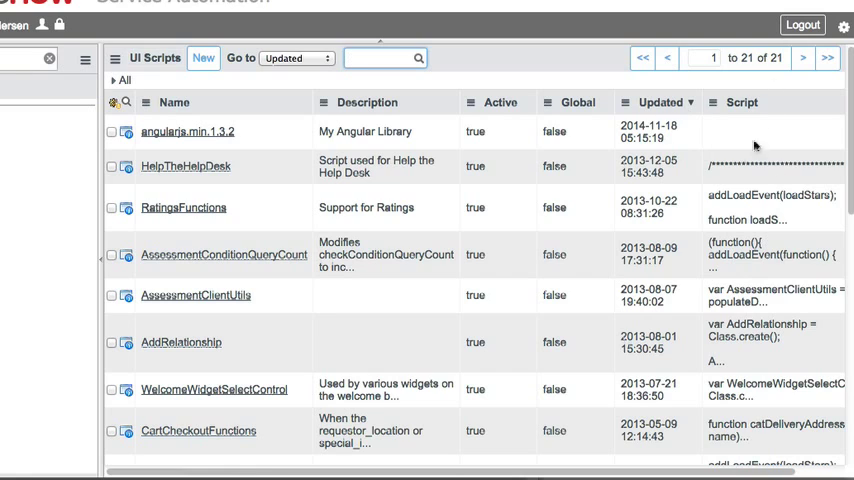
pyautogui.moveTo(736, 131)
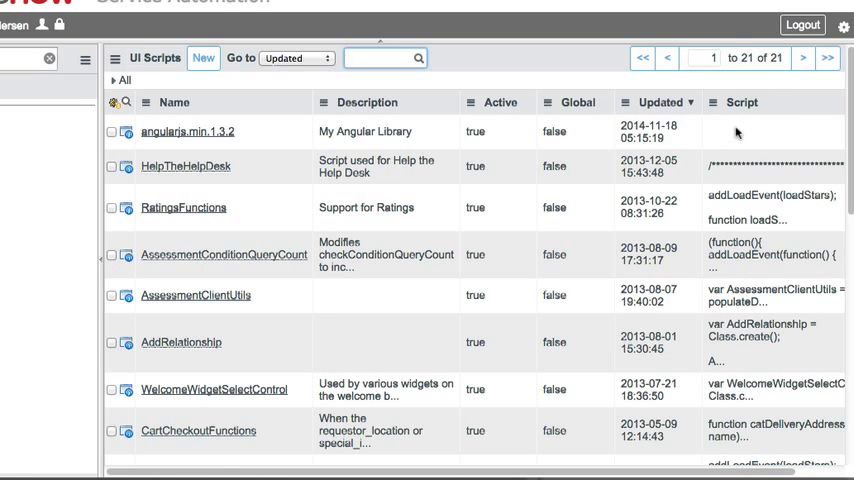
pyautogui.moveTo(740, 133)
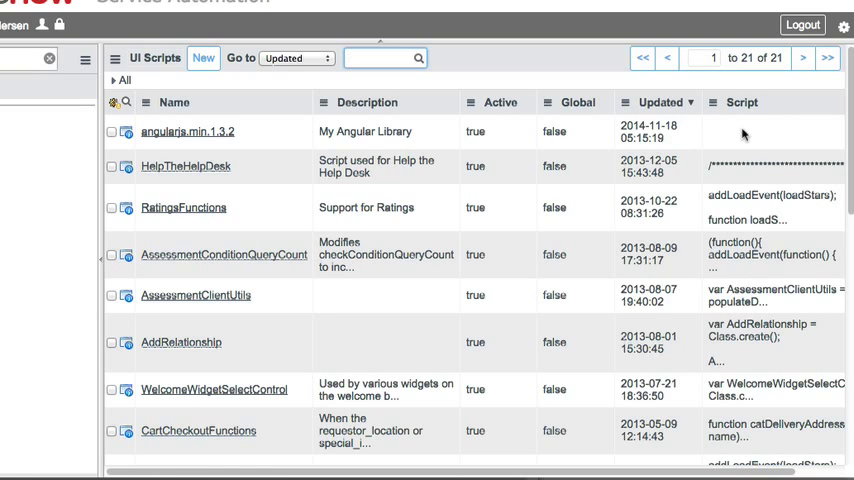
pyautogui.click(770, 131)
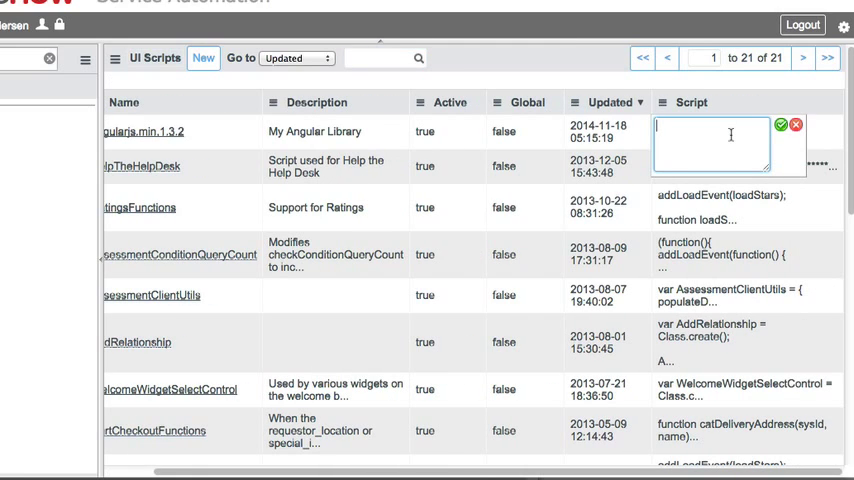
pyautogui.write('sourceMappingURL=angular.min.js.map')
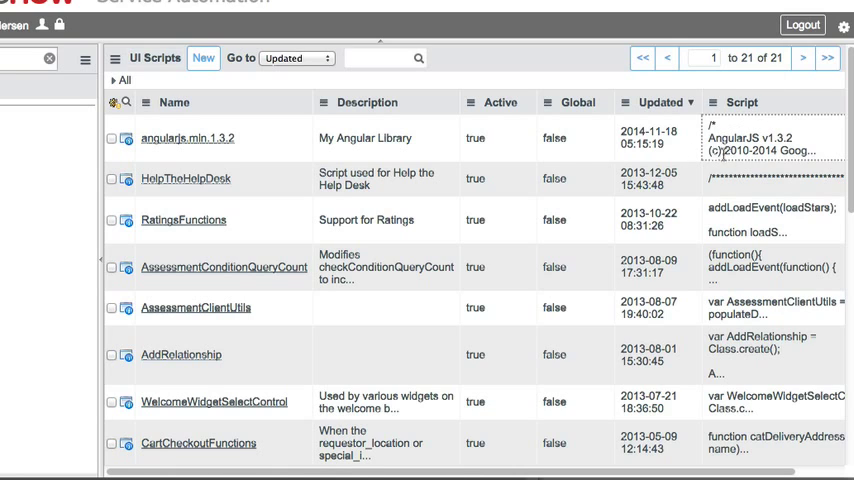
# Open the angularjs.min.1.3.2 record to view its AngularJS v1.3.2 script.
pyautogui.click(181, 138)
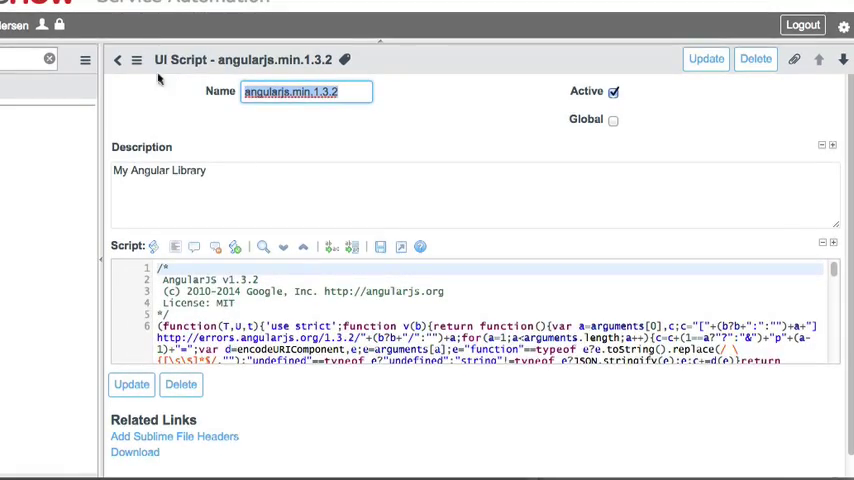
pyautogui.click(117, 59)
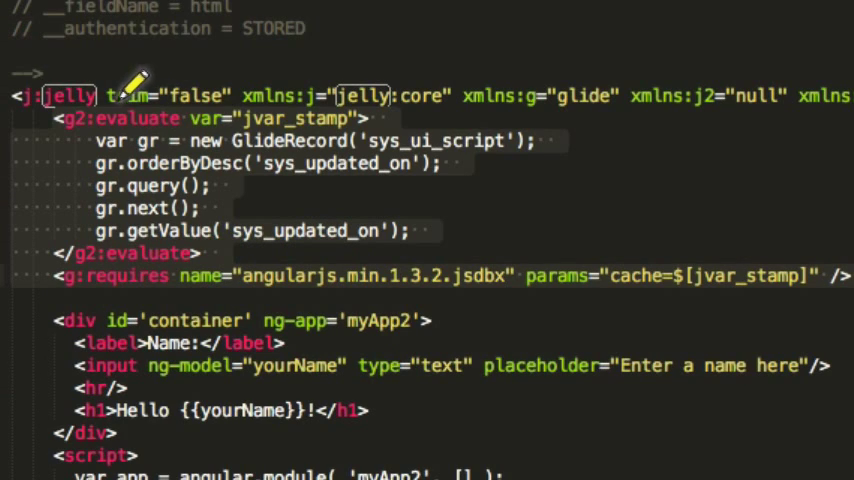
pyautogui.moveTo(105, 235)
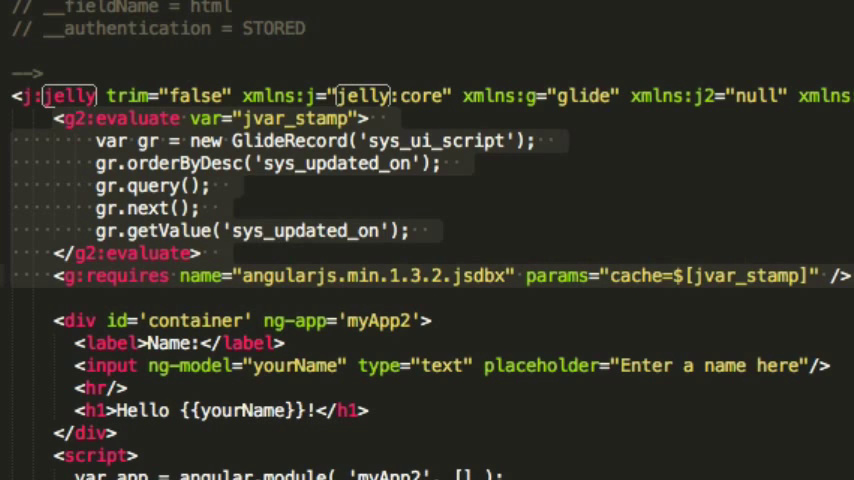
pyautogui.moveTo(805, 175)
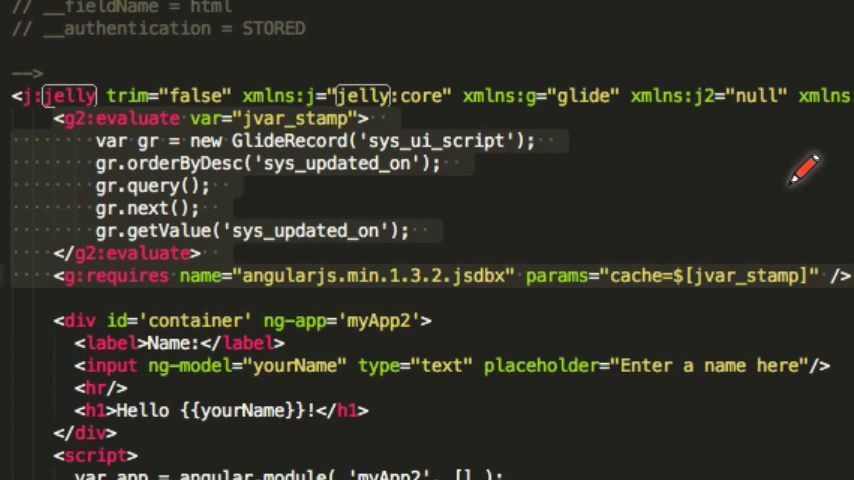
pyautogui.moveTo(578, 240)
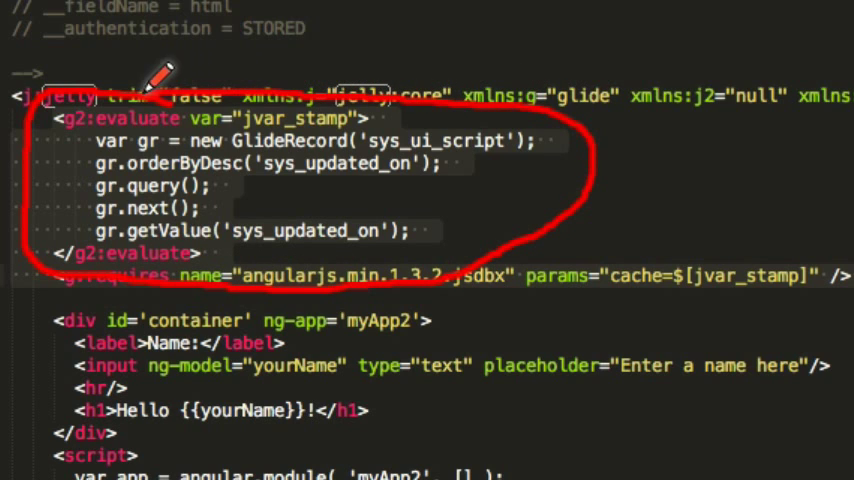
pyautogui.moveTo(420, 135)
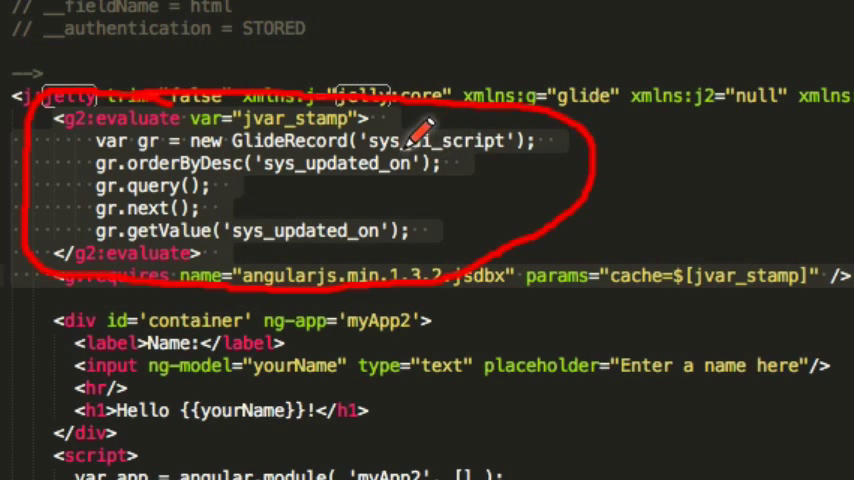